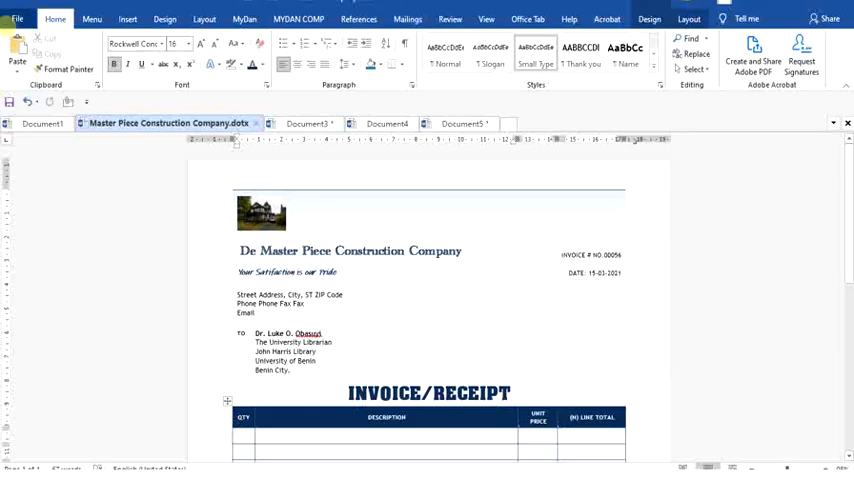
# Step: Flip between the open documents and return to the Master Piece Construction Company invoice template
pyautogui.click(304, 122)
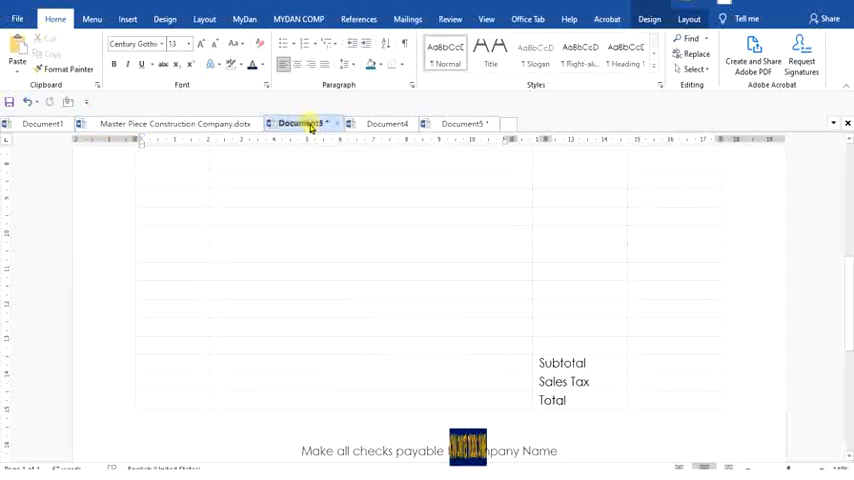
pyautogui.click(36, 122)
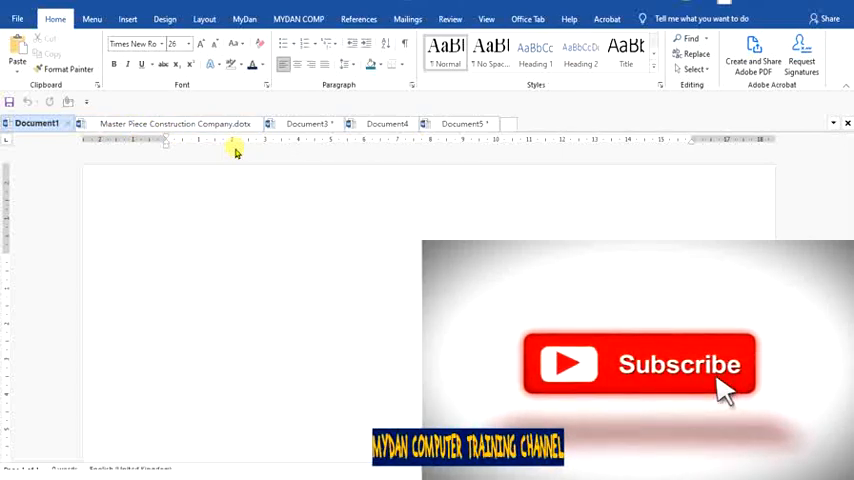
pyautogui.click(168, 272)
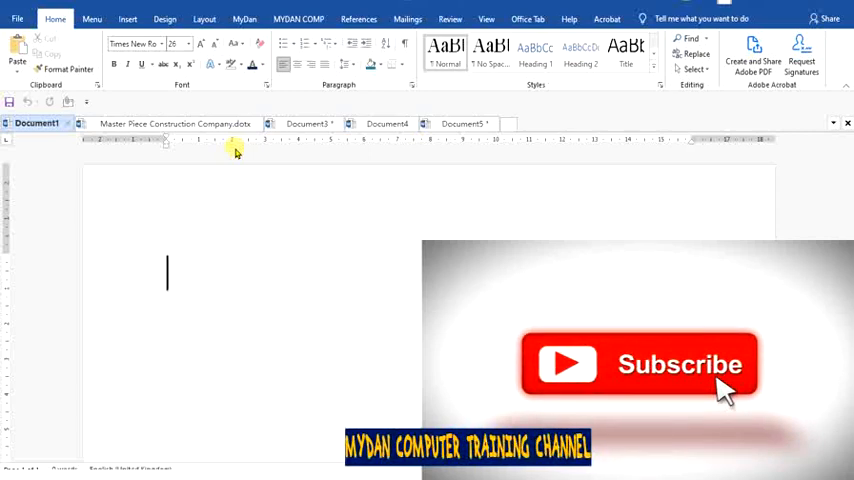
pyautogui.click(176, 122)
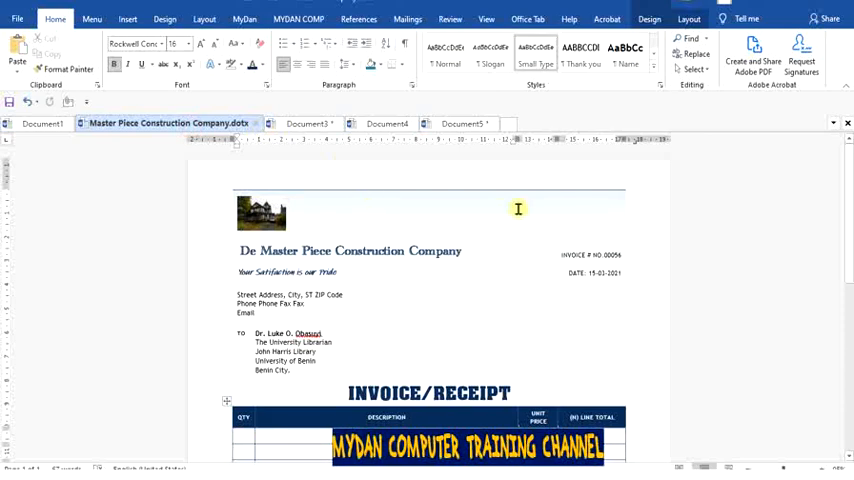
pyautogui.click(304, 122)
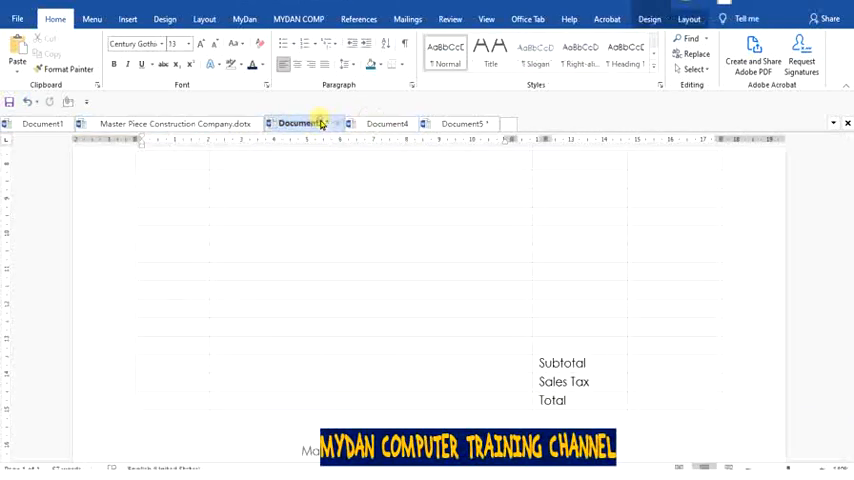
pyautogui.click(170, 122)
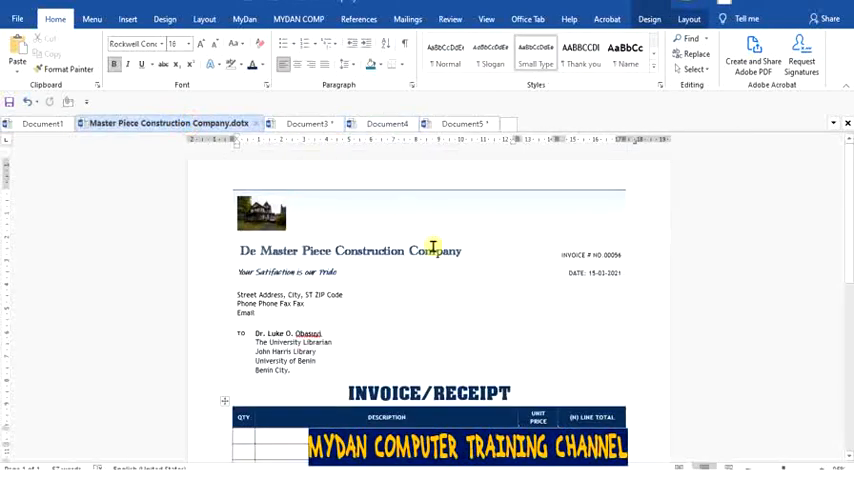
pyautogui.moveTo(656, 304)
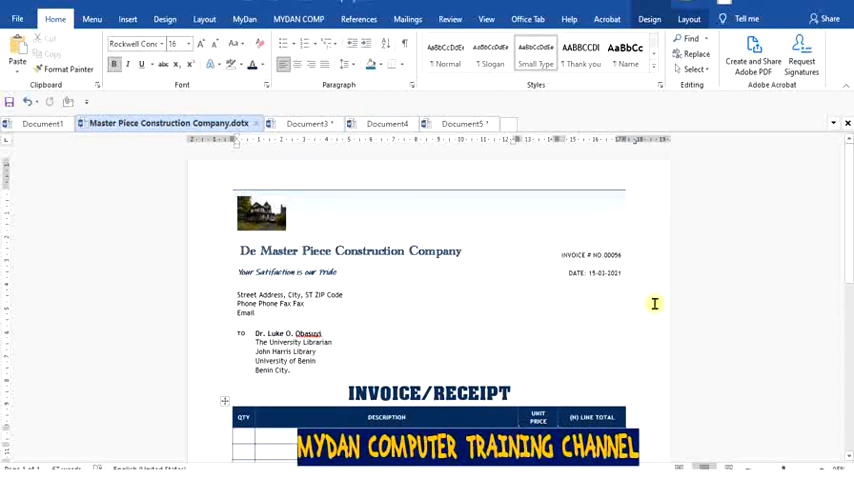
pyautogui.moveTo(716, 328)
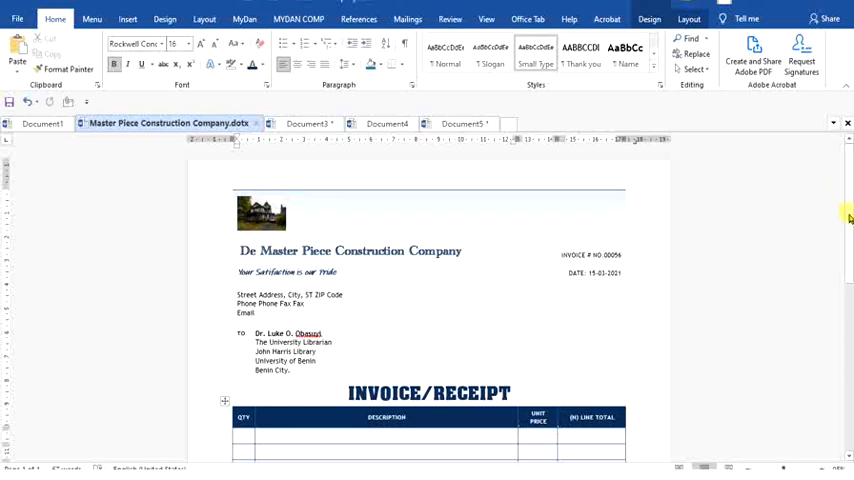
pyautogui.scroll(-3)
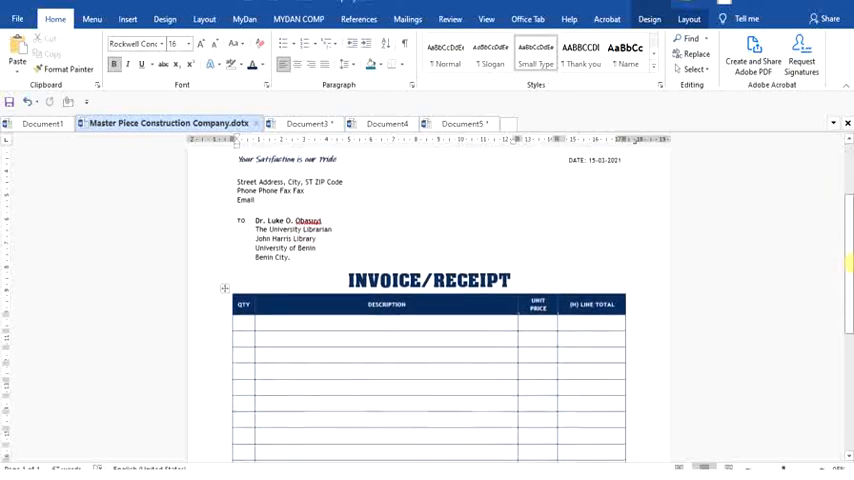
pyautogui.scroll(-3)
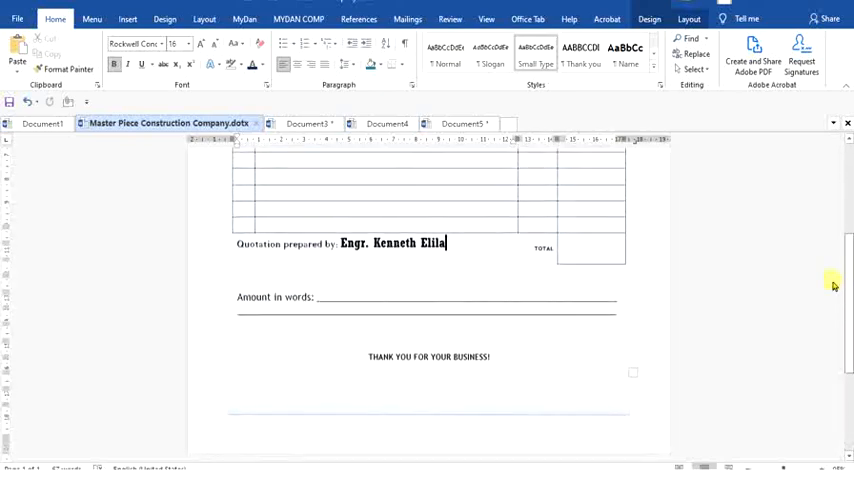
pyautogui.scroll(3)
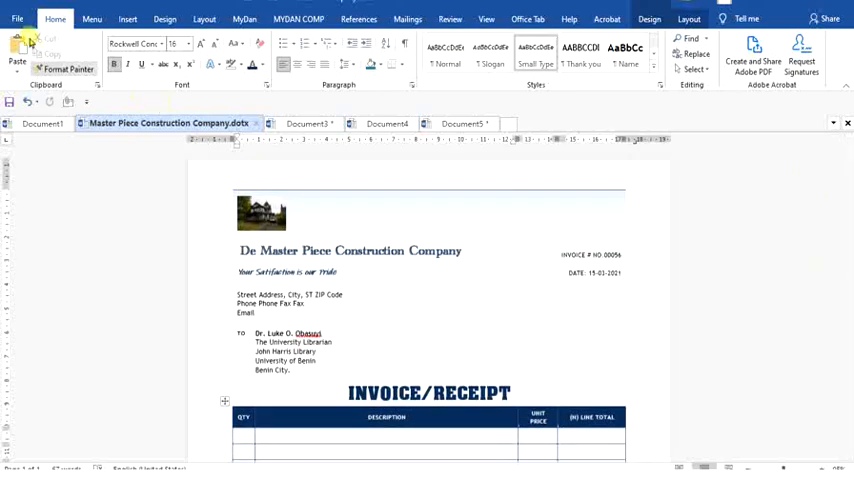
# Step: Bring up the Save As browse dialog for the invoice template via File > Save As
pyautogui.click(16, 18)
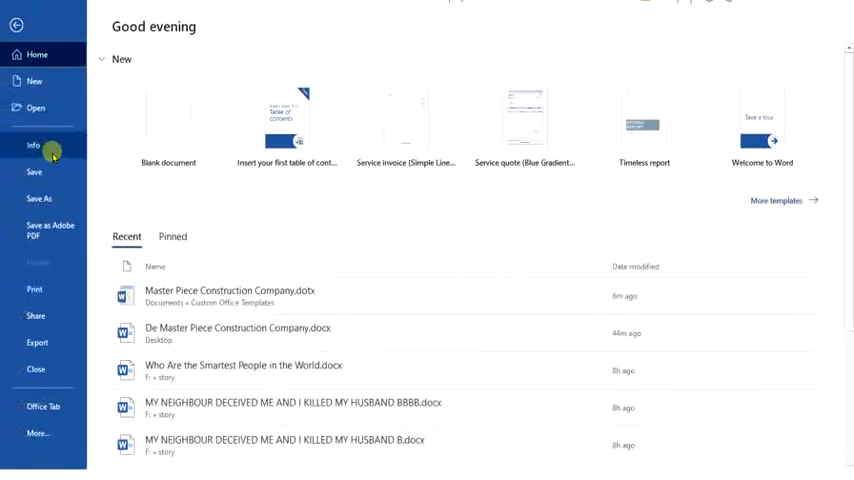
pyautogui.click(40, 198)
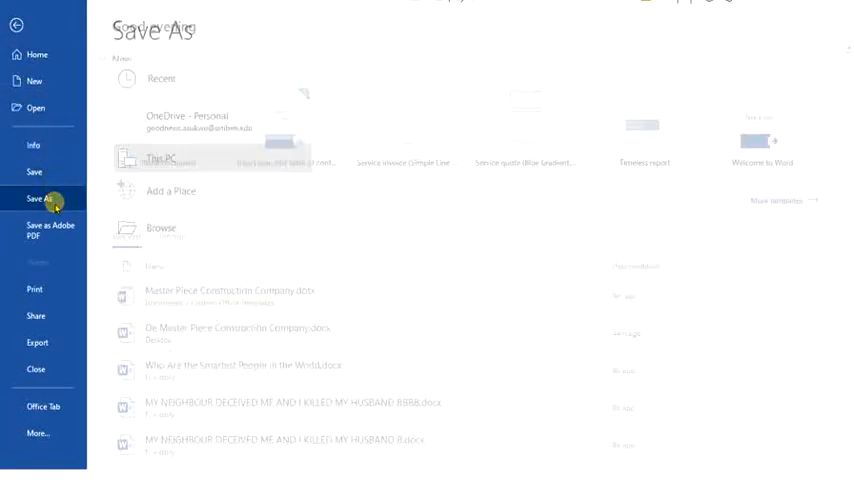
pyautogui.click(160, 158)
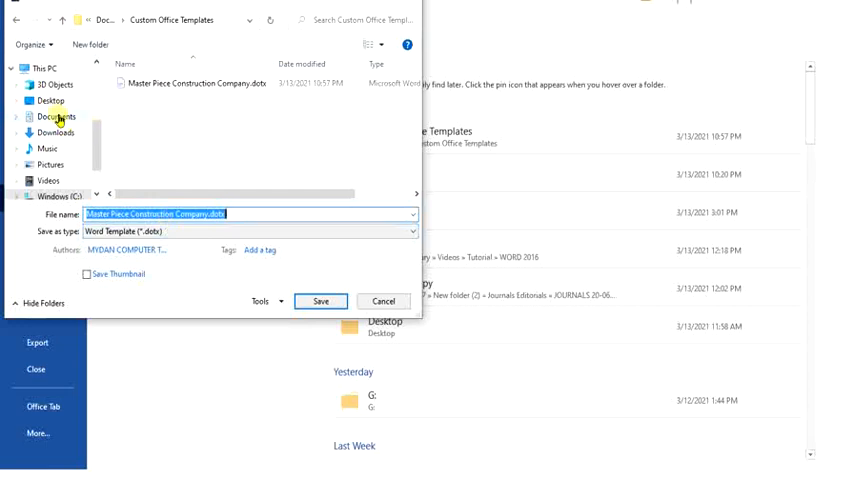
# Step: Choose PDF (*.pdf) as the save type and Desktop as the save location
pyautogui.click(48, 100)
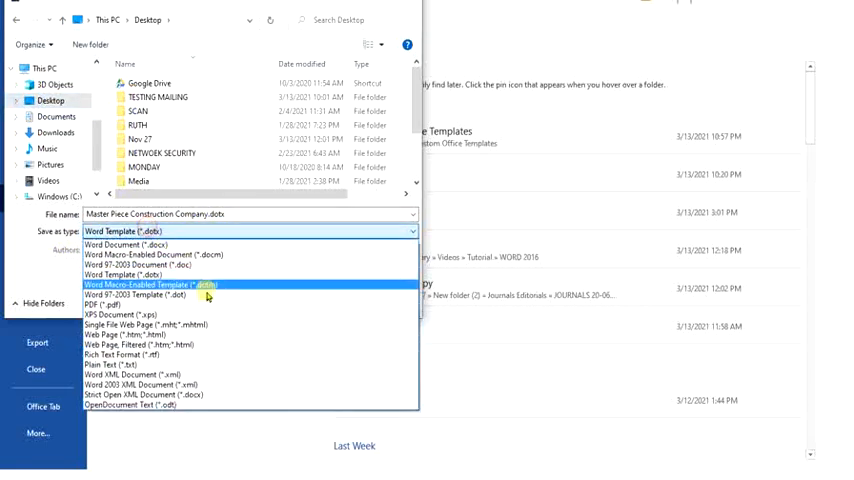
pyautogui.moveTo(112, 304)
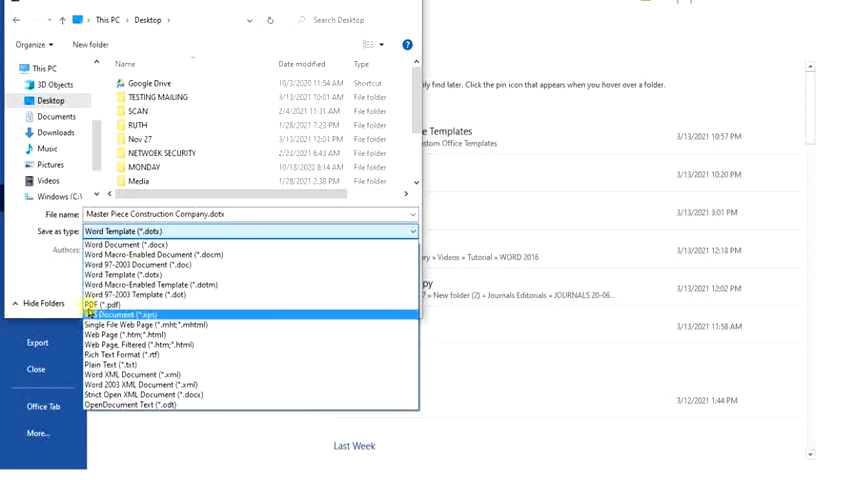
pyautogui.click(136, 294)
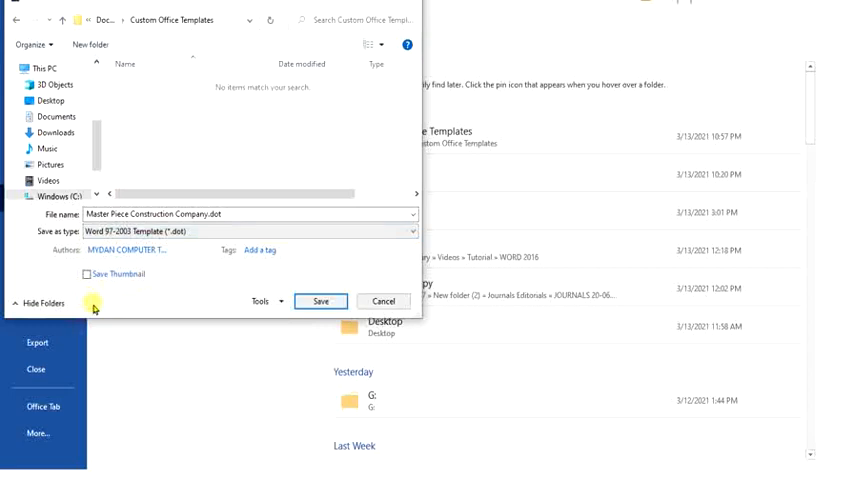
pyautogui.click(248, 232)
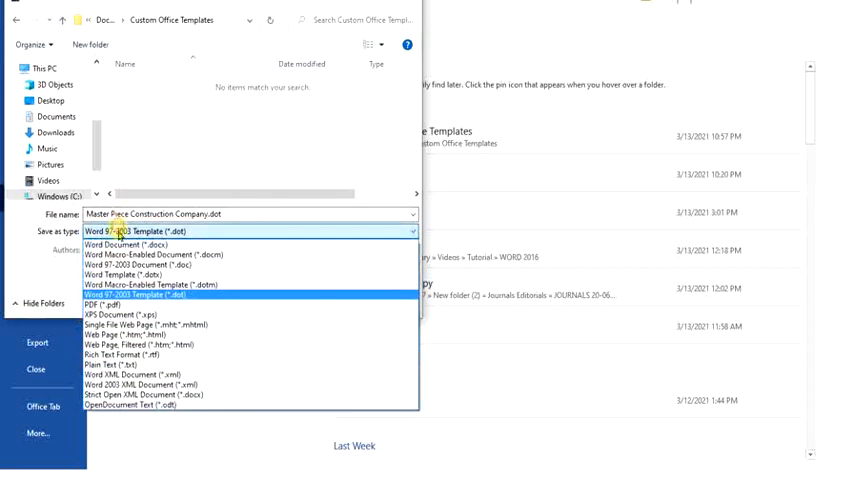
pyautogui.click(110, 304)
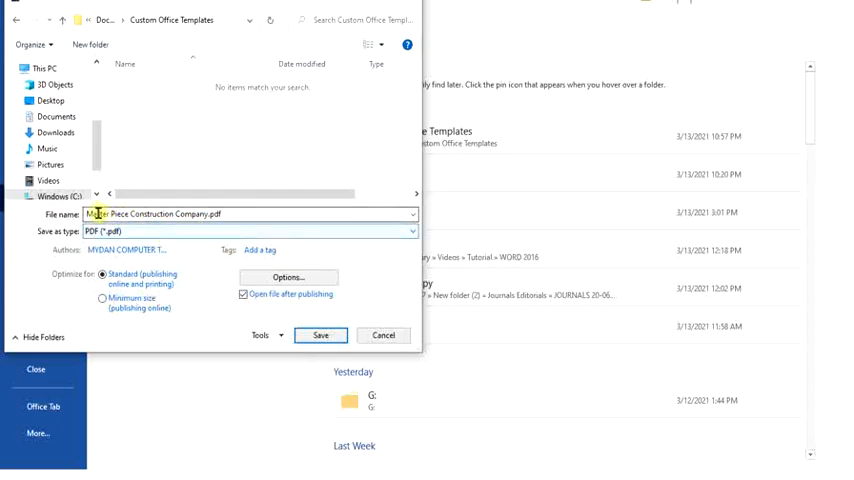
pyautogui.click(48, 100)
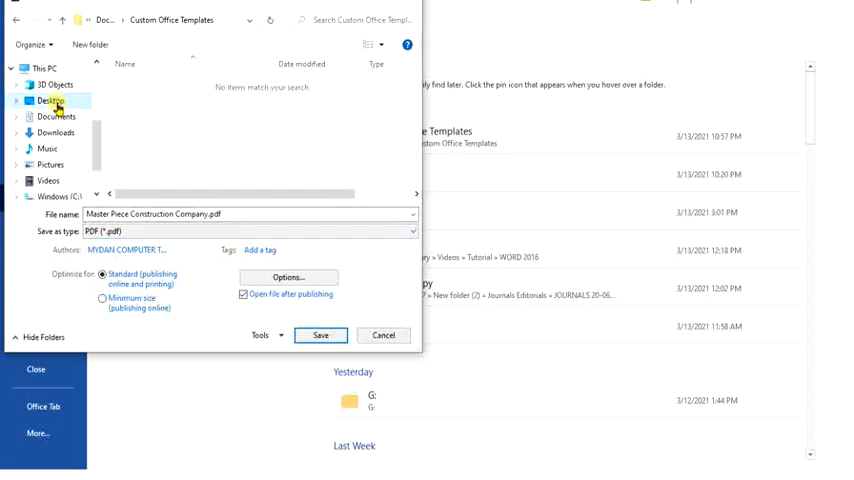
pyautogui.click(52, 100)
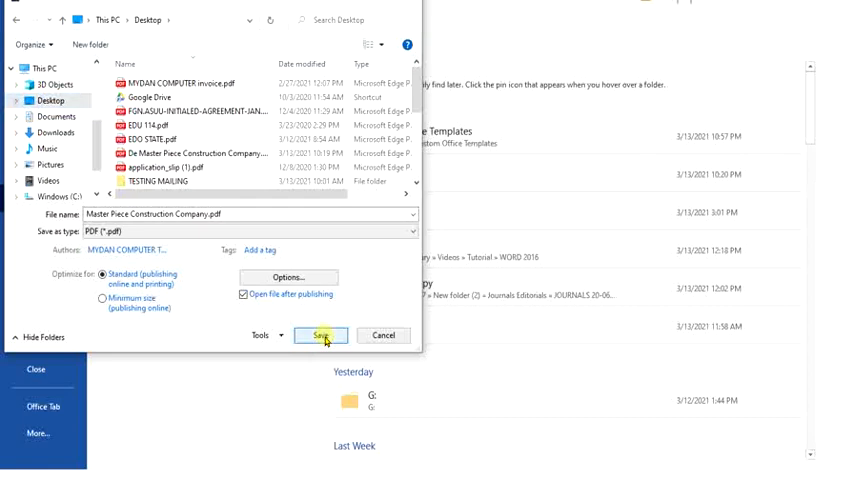
# Step: Save the invoice PDF to the Desktop and open it in the browser viewer
pyautogui.click(320, 336)
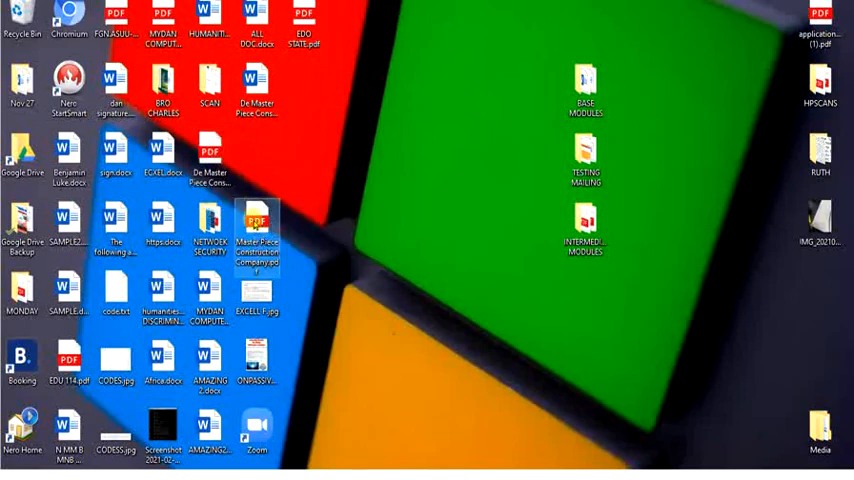
pyautogui.doubleClick(256, 220)
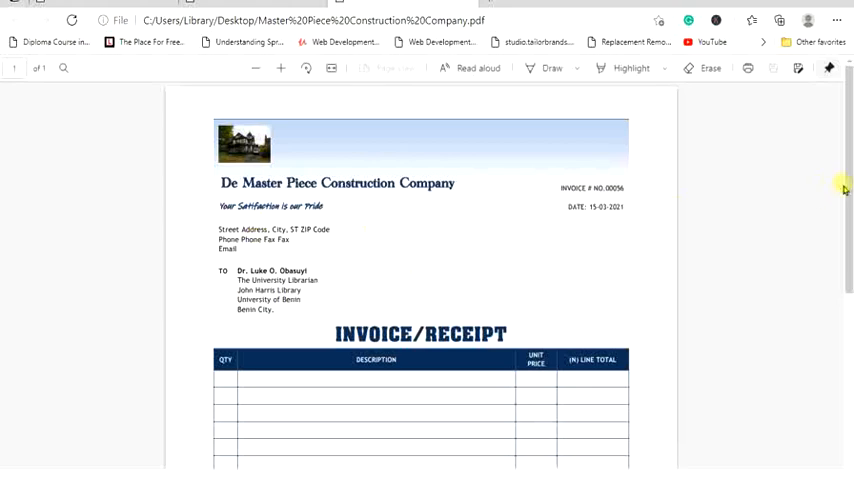
pyautogui.scroll(-3)
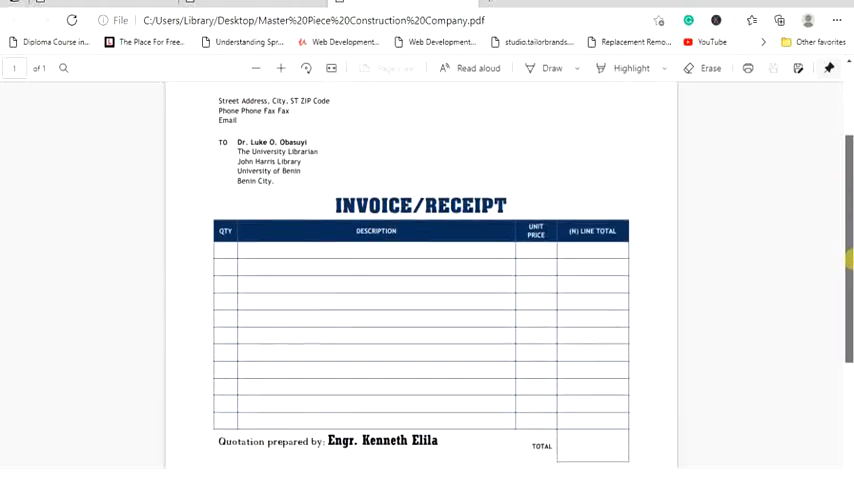
pyautogui.scroll(-3)
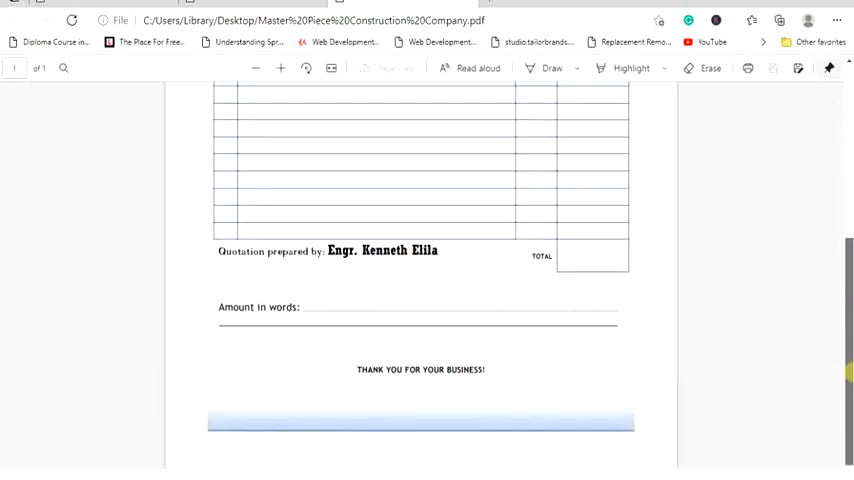
pyautogui.scroll(3)
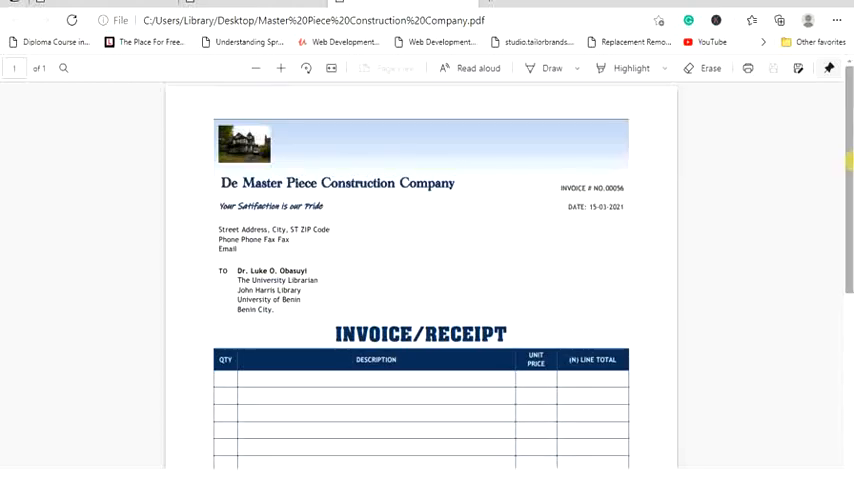